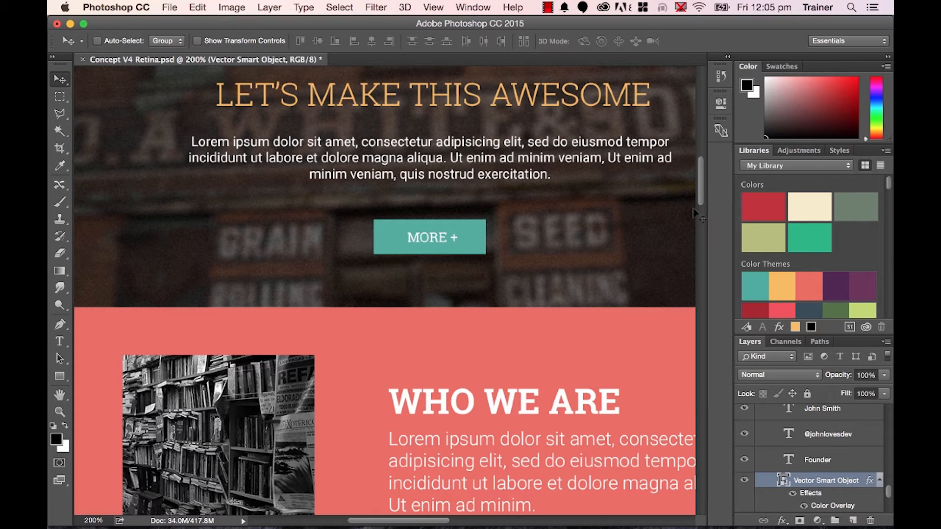
mouse_move(701, 202)
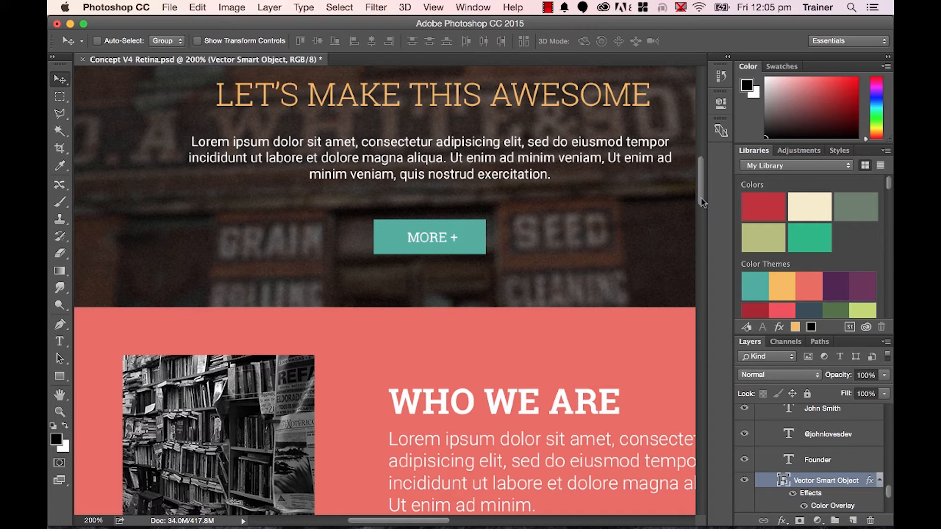
mouse_move(747, 160)
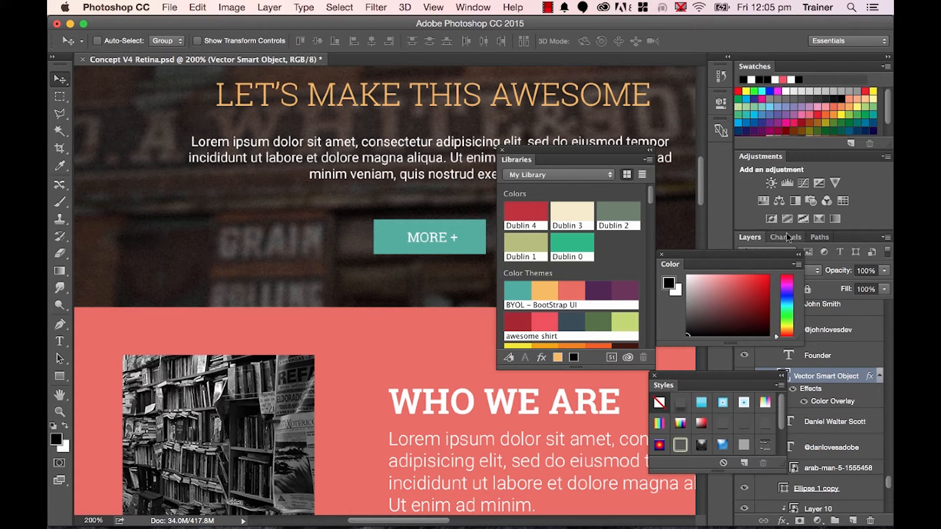
- Detach the Channels panel from the dock into a floating window over the design
click(785, 237)
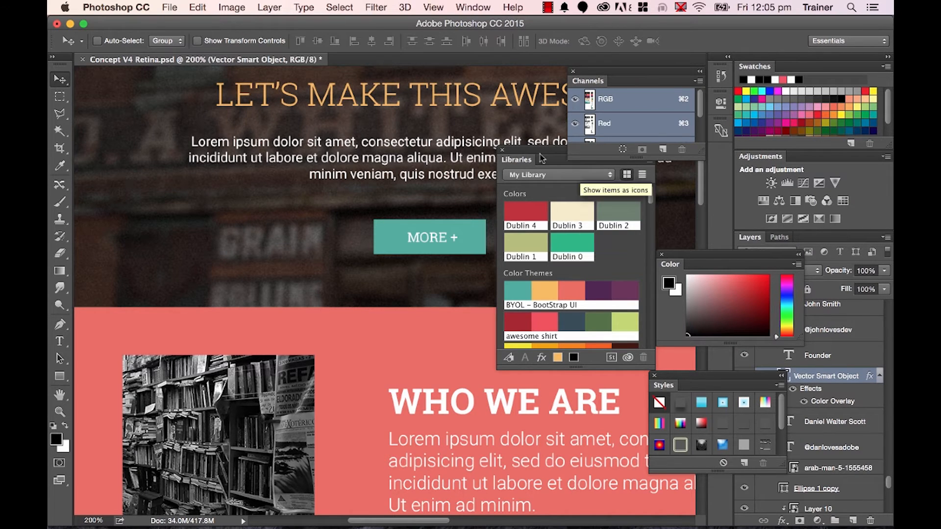
drag(516, 159, 434, 198)
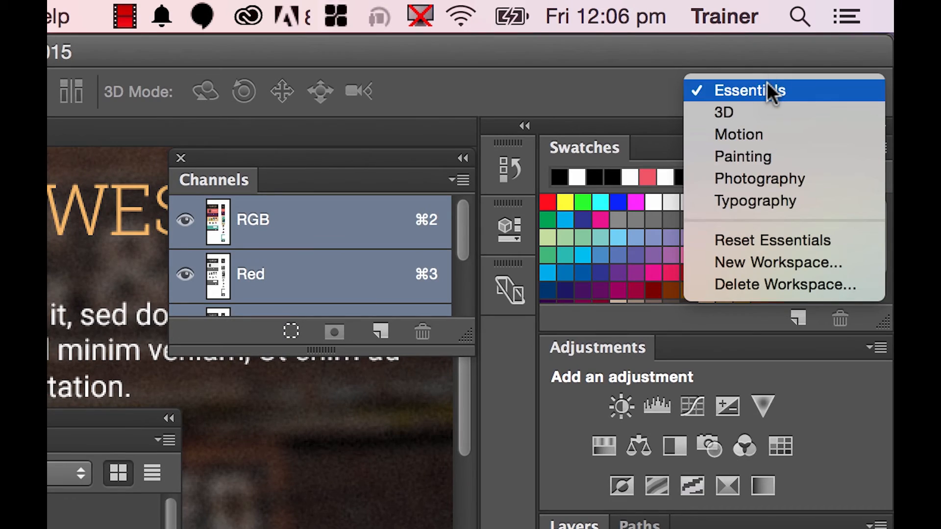
mouse_move(752, 250)
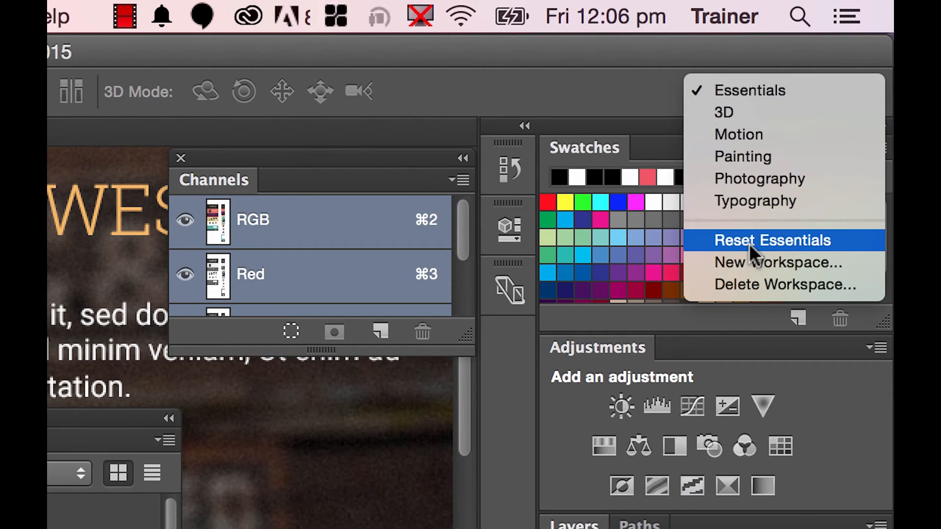